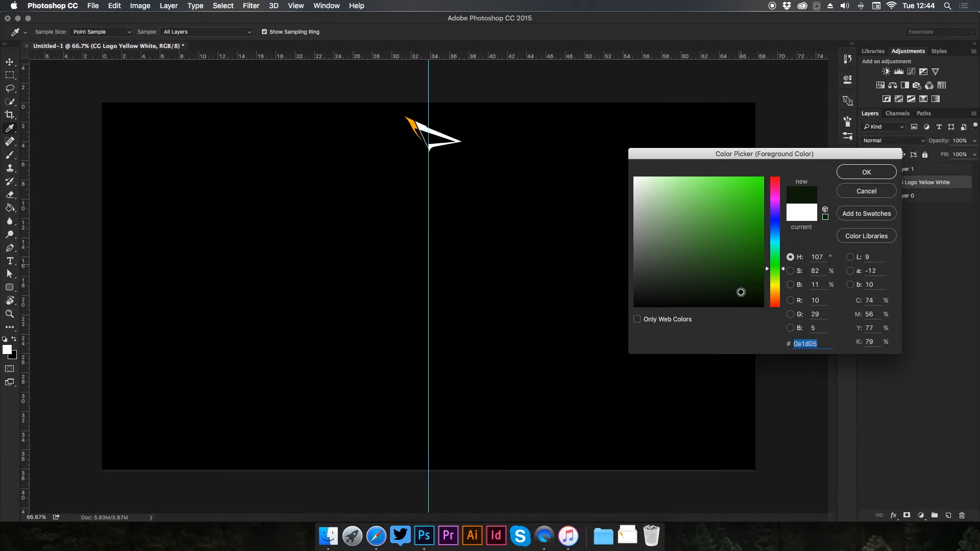
Step: Confirm a very dark green colour and paint soft dark shading onto the trapezoid banner
{"action": "left_click", "coordinate": [865, 172]}
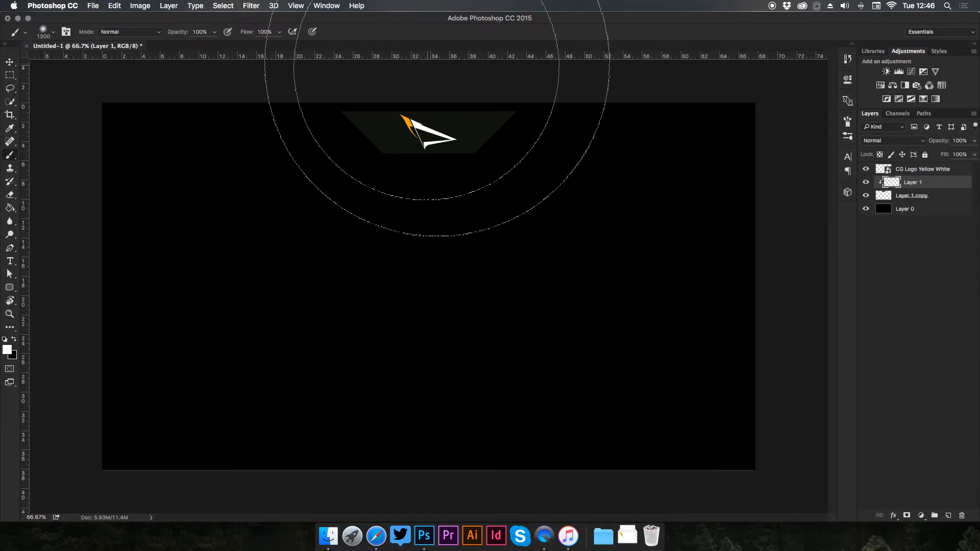
{"action": "left_click", "coordinate": [912, 195]}
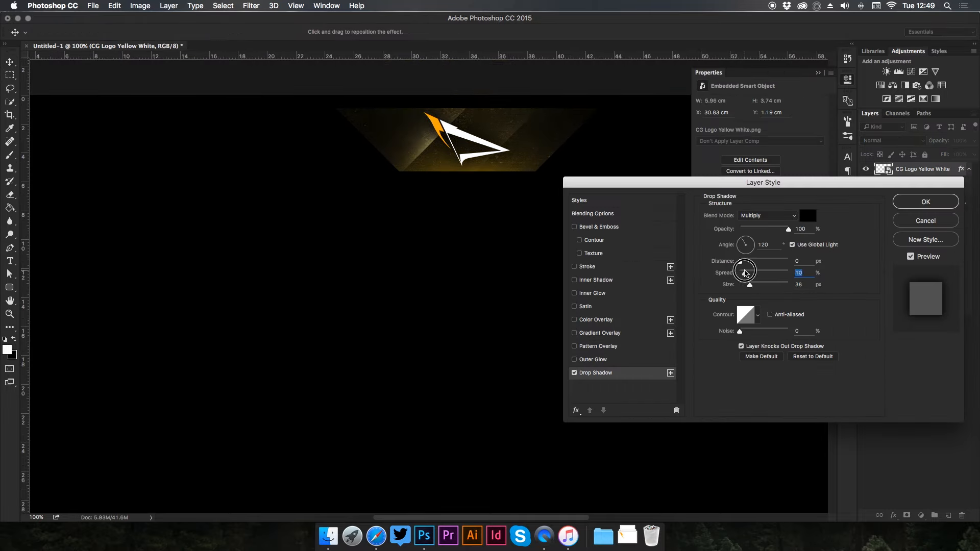
Step: Adjust the spread of the logo's drop shadow in Layer Style
{"action": "left_click", "coordinate": [585, 306]}
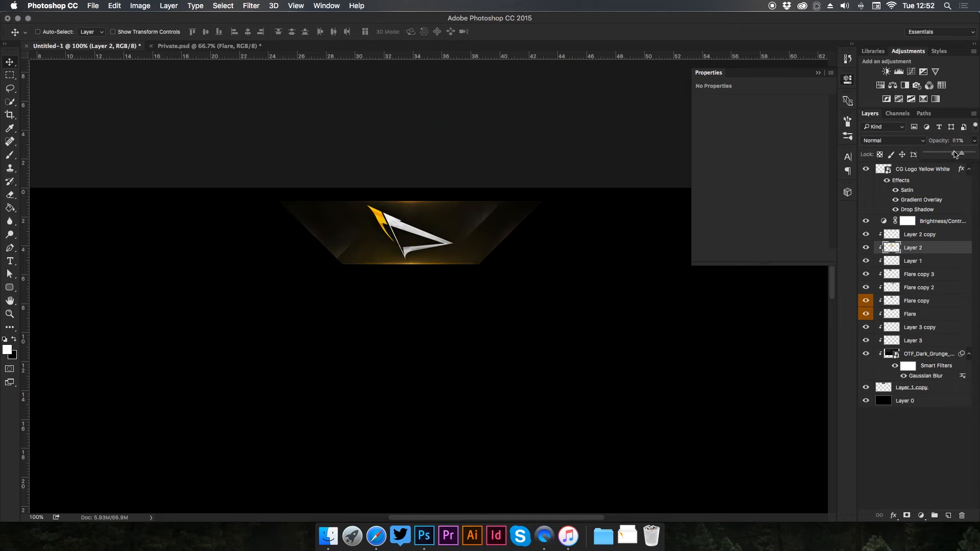
Step: Fade Layer 2 to about half opacity over the banner
{"action": "left_click_drag", "start_coordinate": [960, 155], "coordinate": [953, 154]}
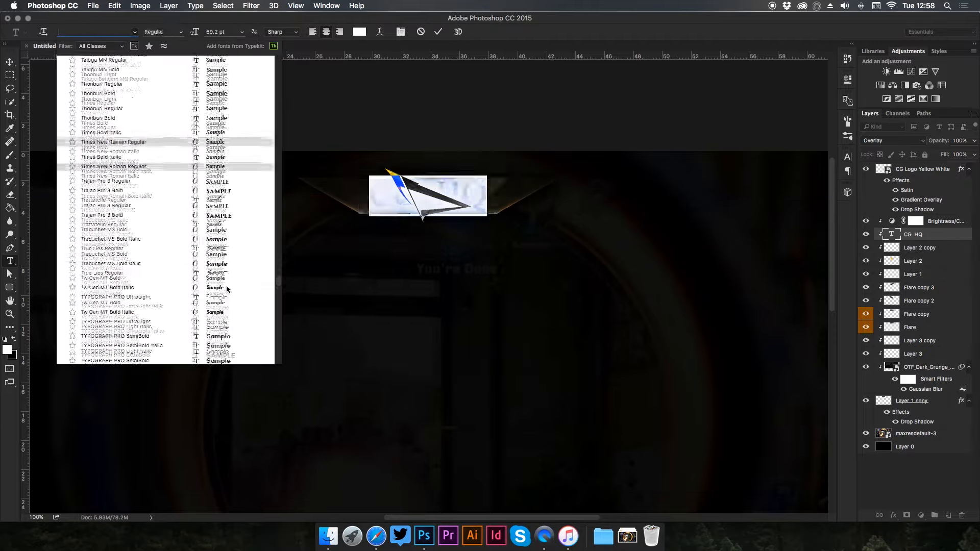
Step: Set the CG HQ lettering to Gotham Black from the font menu
{"action": "type", "text": "GOTH"}
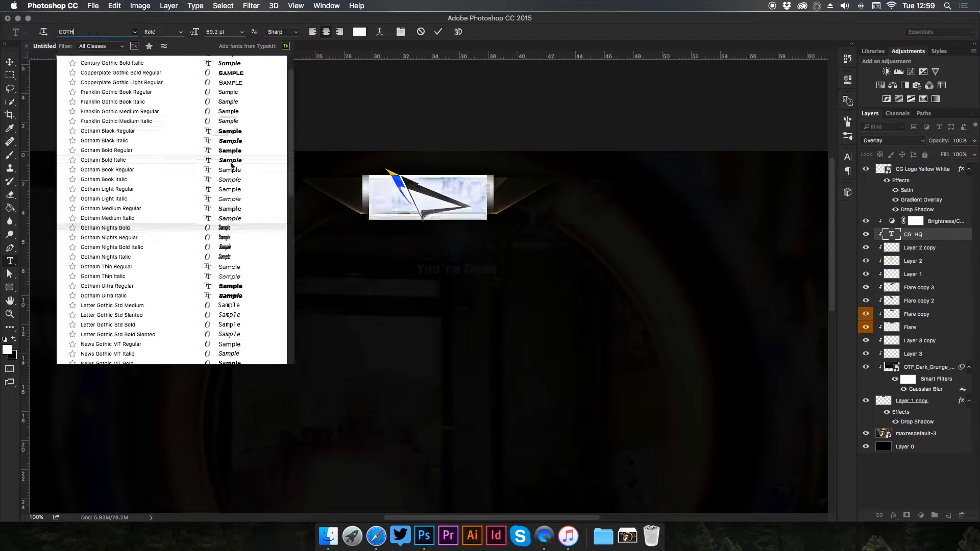
{"action": "left_click", "coordinate": [107, 131]}
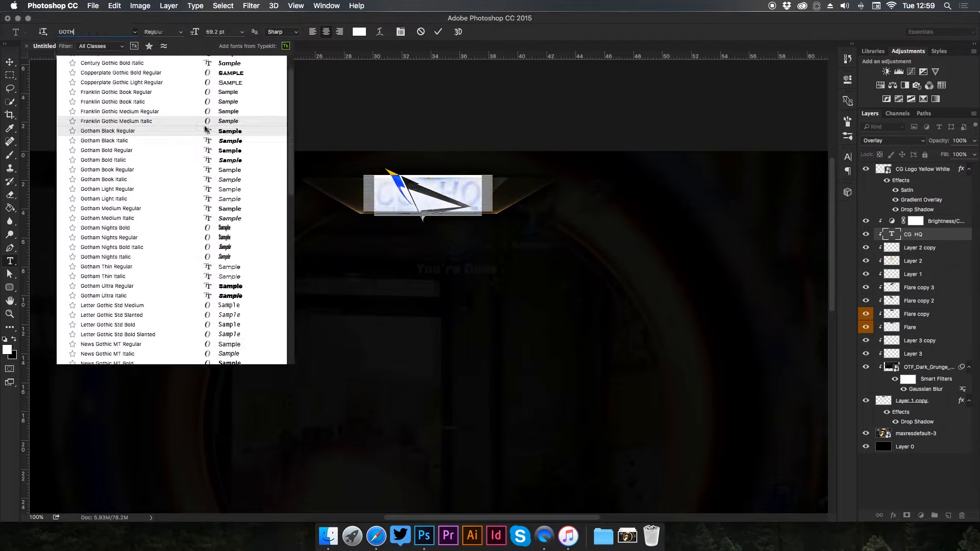
{"action": "left_click", "coordinate": [107, 131]}
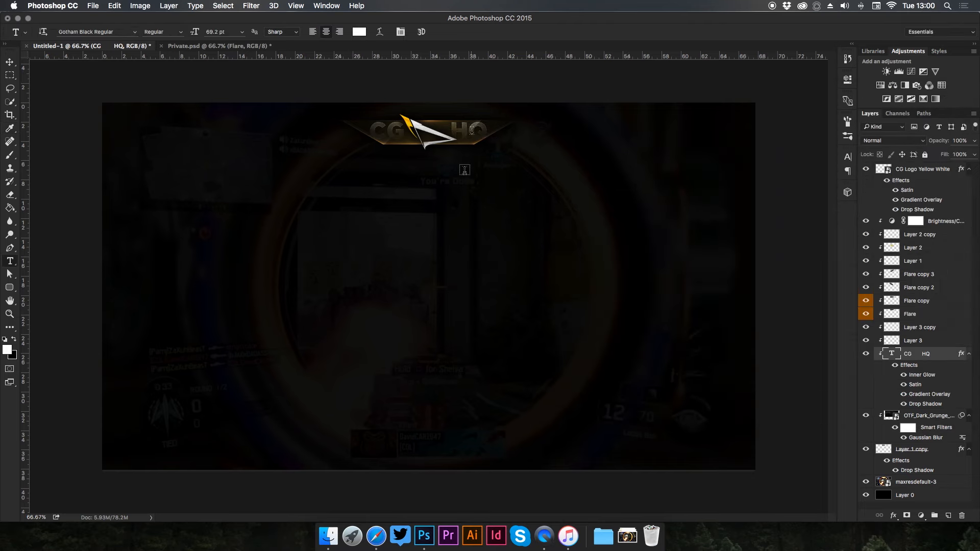
{"action": "left_click", "coordinate": [10, 62]}
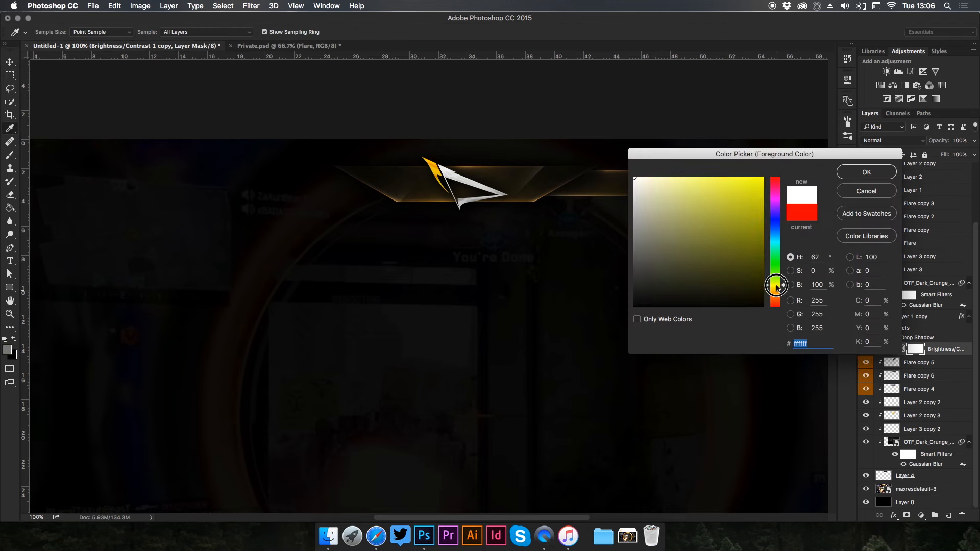
Step: Set the painting colour to white for the side-wing layer mask
{"action": "left_click", "coordinate": [865, 171]}
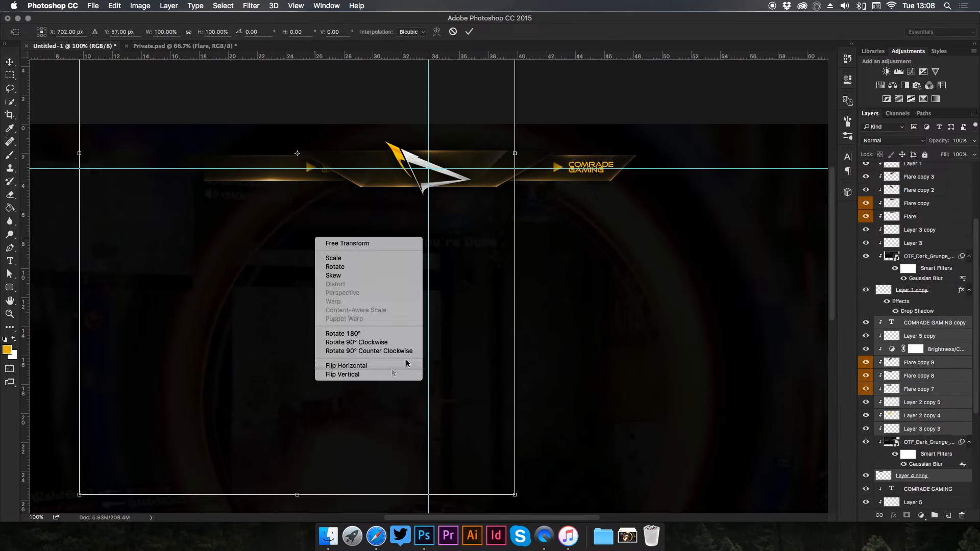
Step: Flip the duplicated COMRADE GAMING tab horizontally for the left side
{"action": "left_click", "coordinate": [347, 365]}
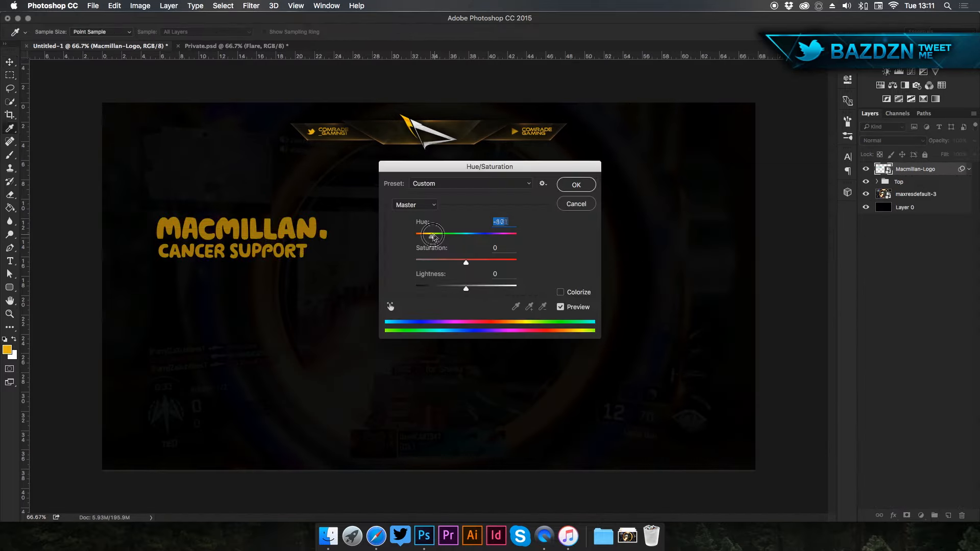
Step: Drag the Macmillan logo's Hue to about -52 to turn it gold
{"action": "left_click_drag", "start_coordinate": [435, 235], "coordinate": [428, 234]}
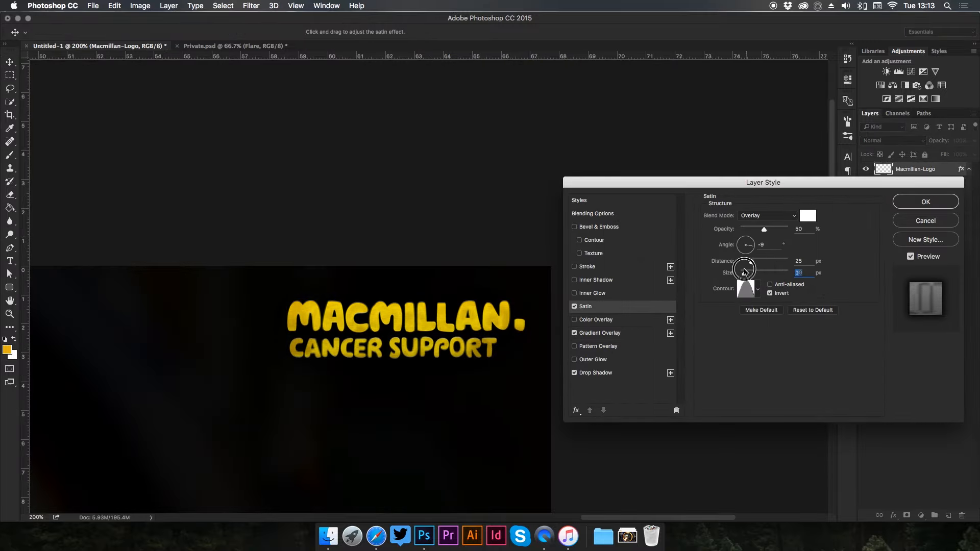
Step: Adjust the size of the Macmillan logo's satin sheen
{"action": "left_click", "coordinate": [925, 201]}
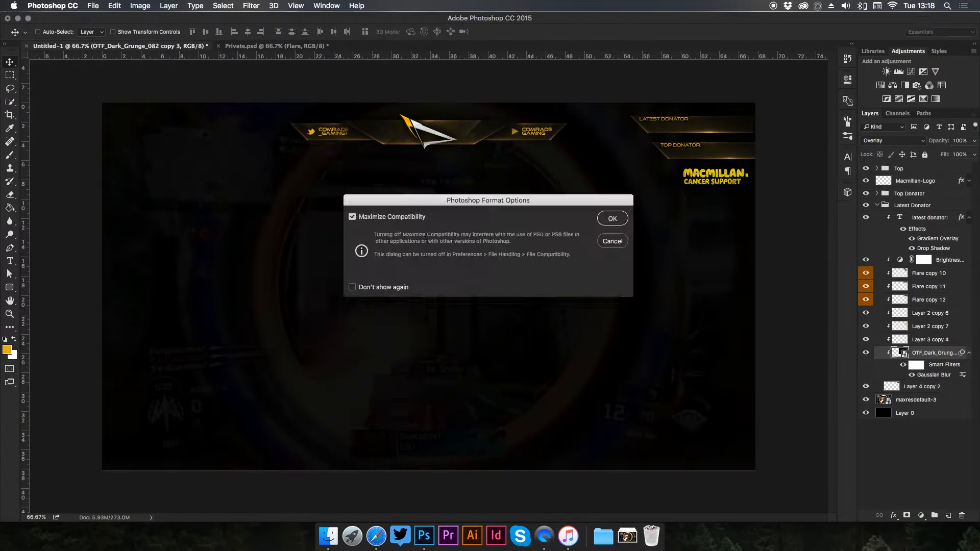
Step: Save ComradeCharityStream.psd with Maximize Compatibility and move to the Twitch Panels document
{"action": "left_click", "coordinate": [612, 219]}
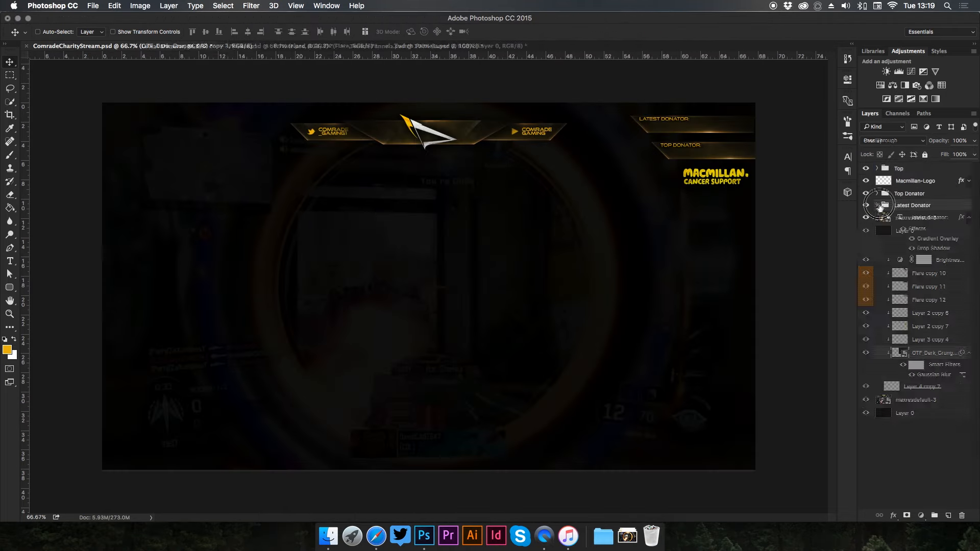
{"action": "left_click", "coordinate": [368, 46]}
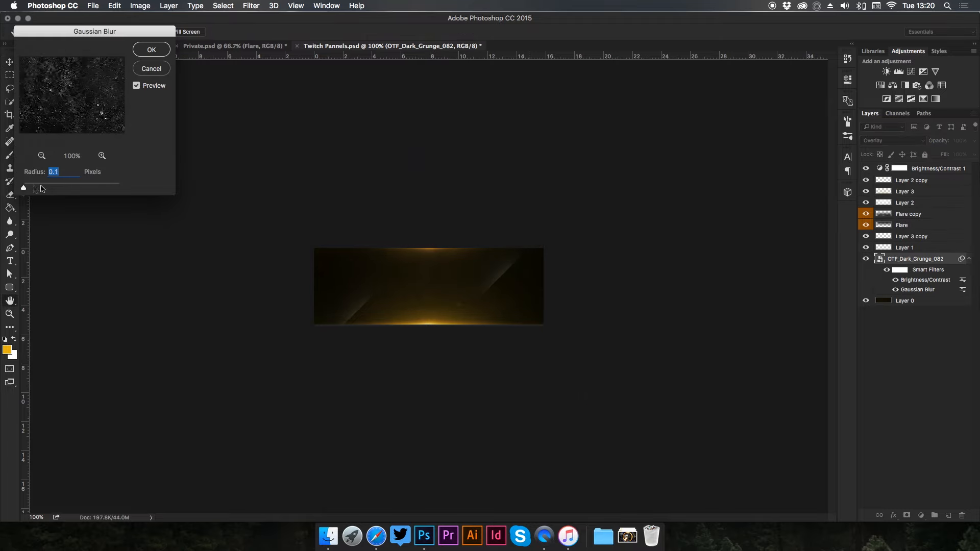
Step: Apply Gaussian Blur to the grunge texture and commit the DONATE lettering on the panel
{"action": "left_click", "coordinate": [151, 49]}
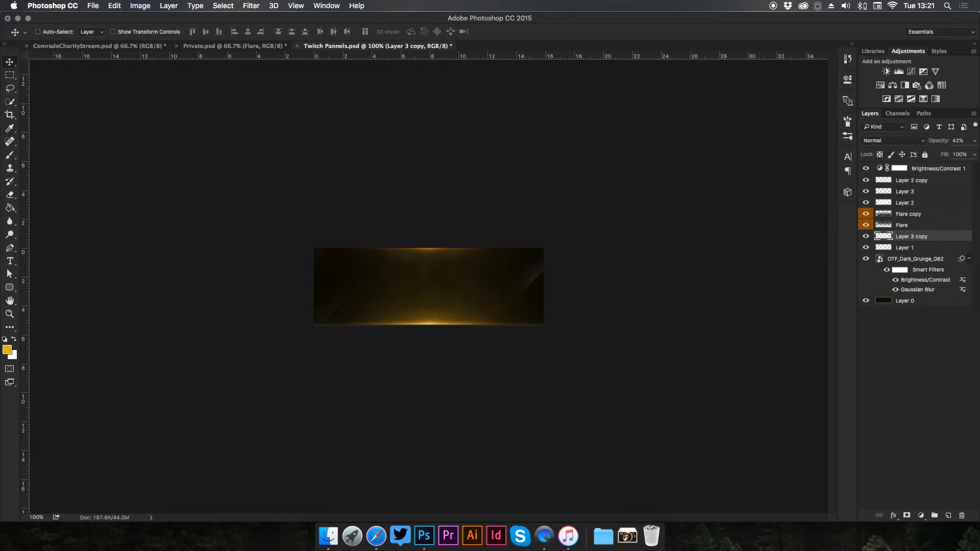
{"action": "left_click", "coordinate": [94, 46]}
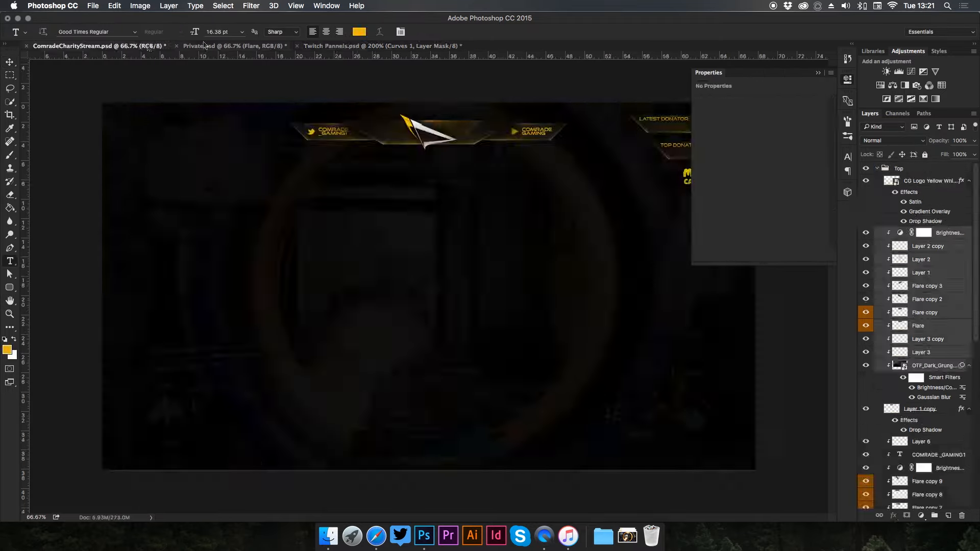
{"action": "left_click", "coordinate": [368, 46]}
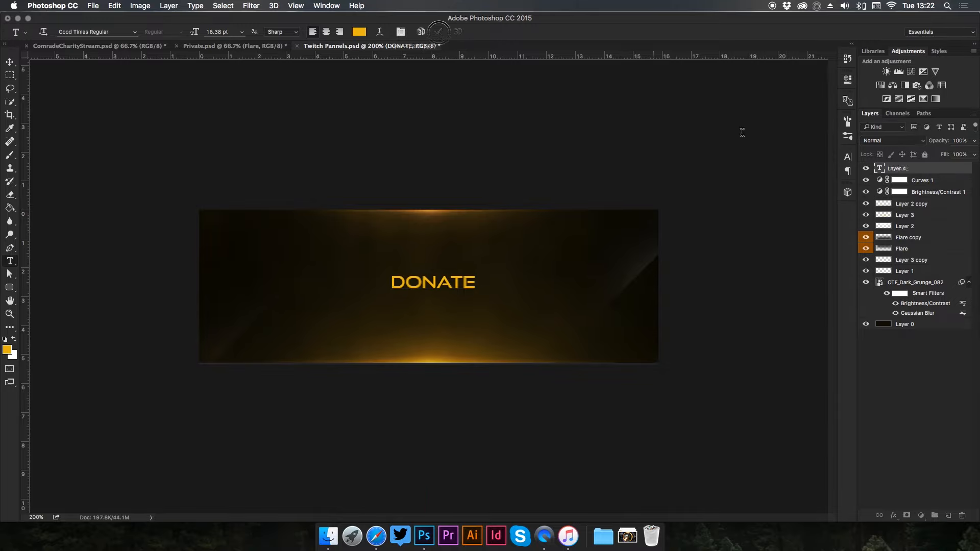
{"action": "left_click", "coordinate": [94, 46]}
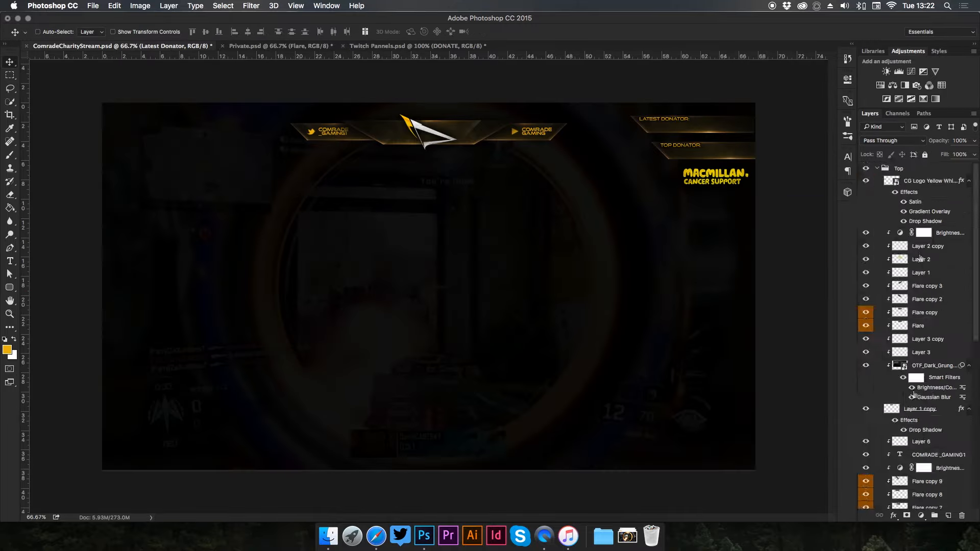